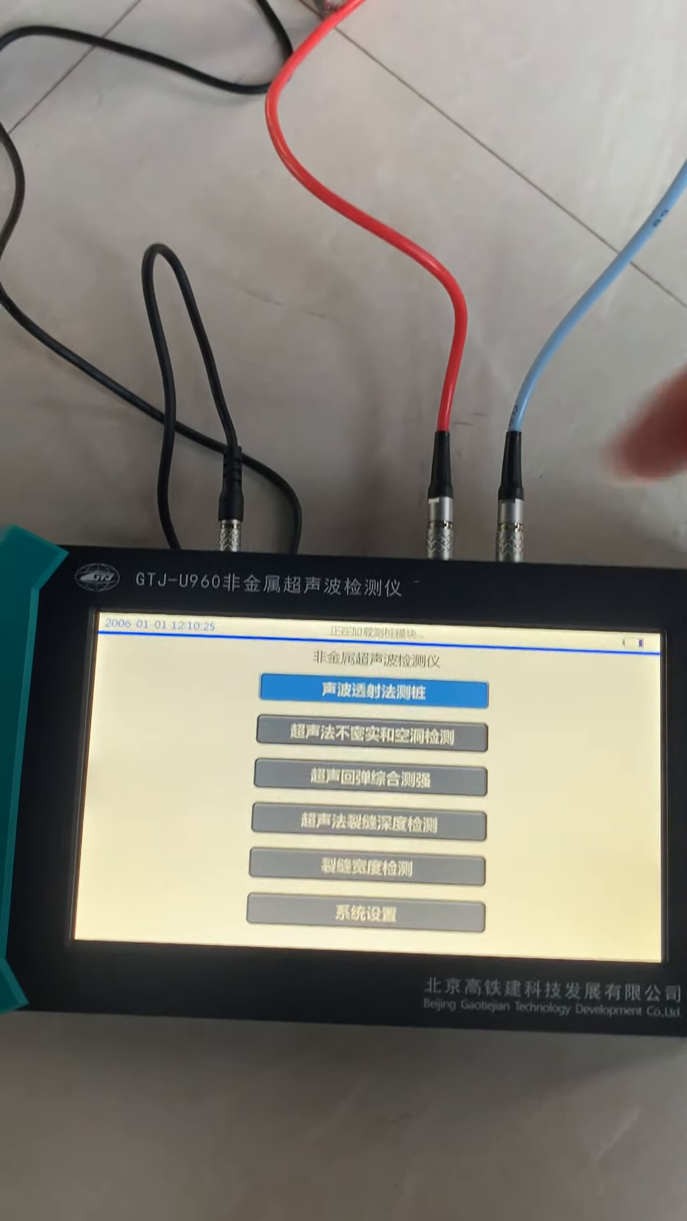
Step: Start the sonic transmission pile test and enter the project and pile setup
left_click(370, 692)
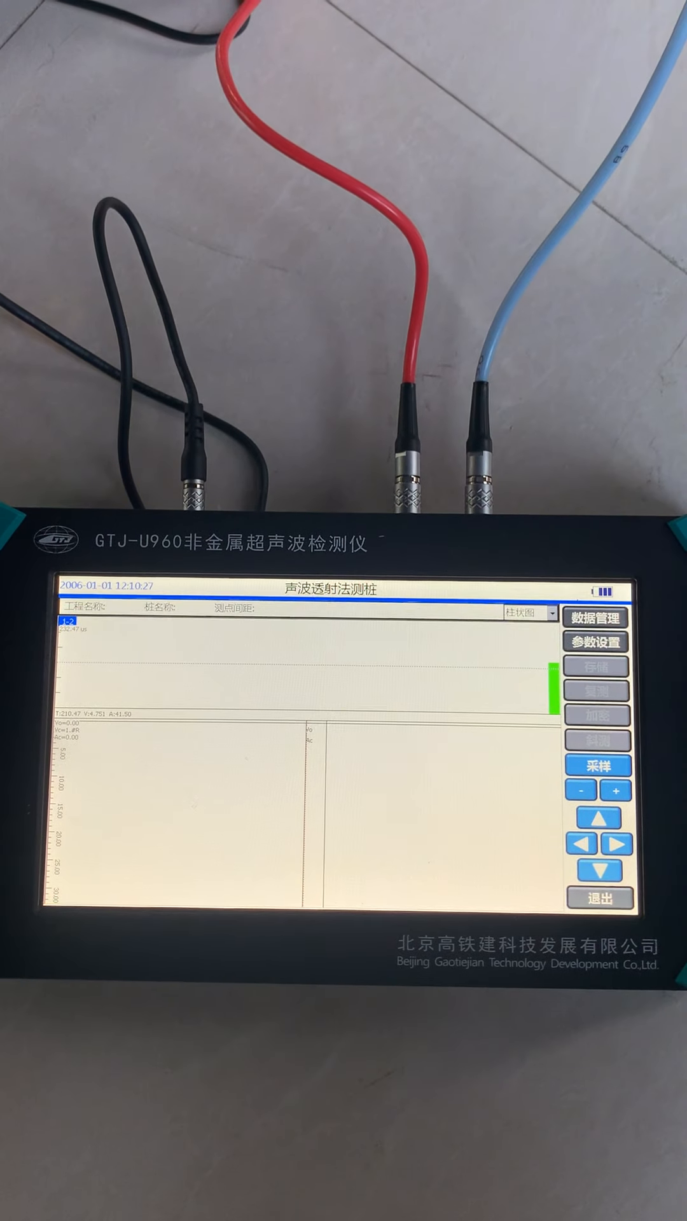
left_click(595, 641)
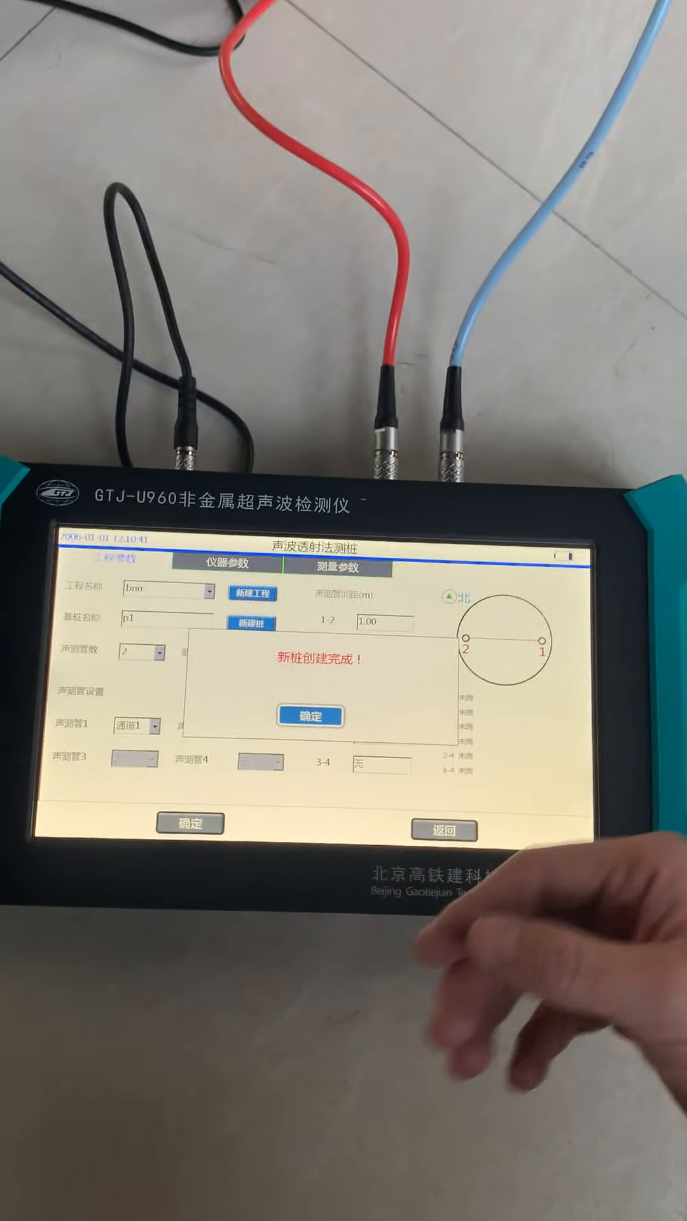
left_click(310, 716)
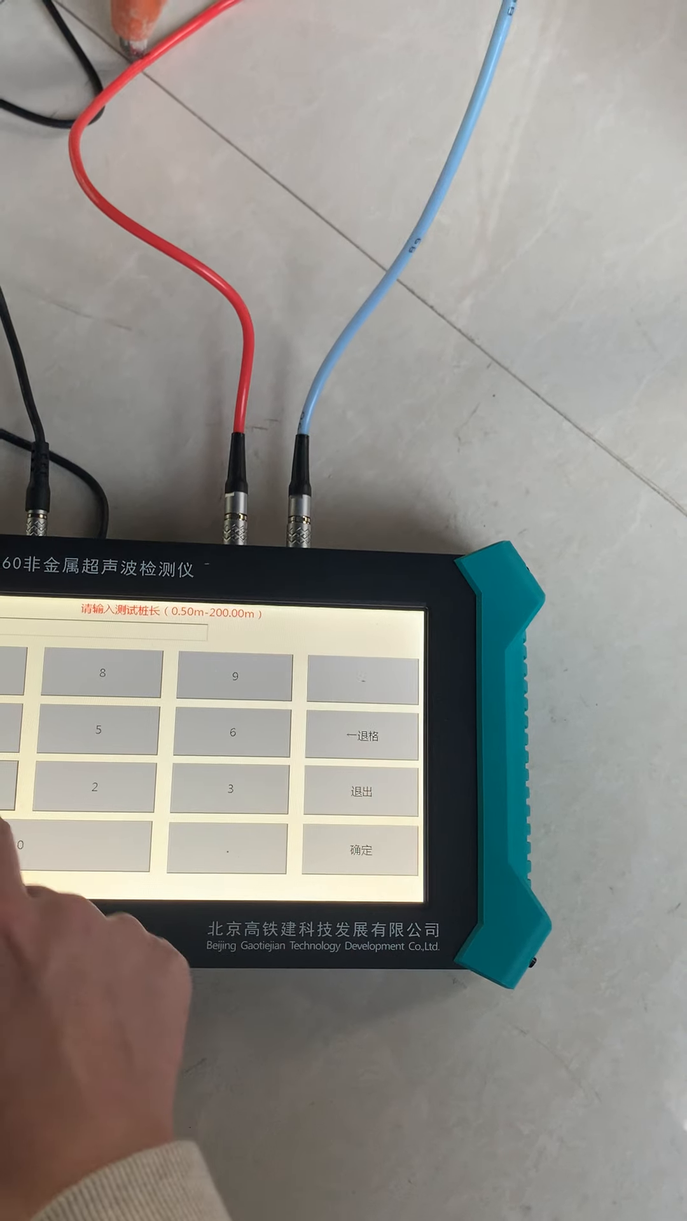
Step: Confirm the pile length, keep the 10 m start point and begin sampling
left_click(370, 849)
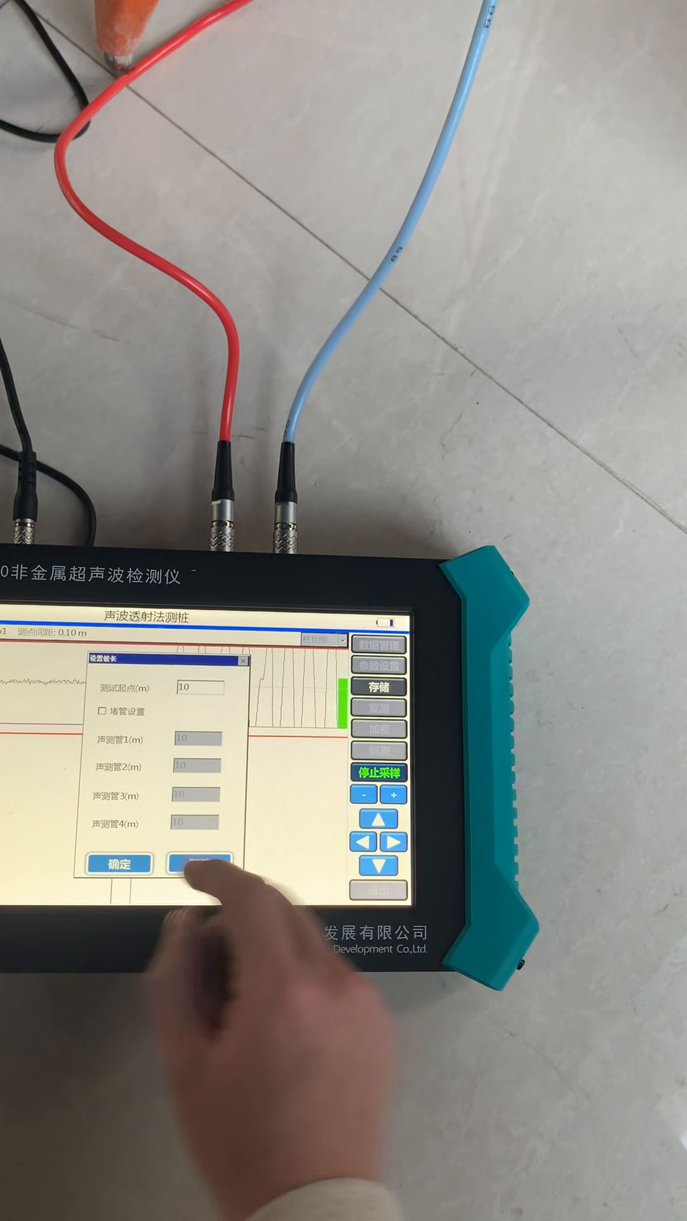
left_click(200, 862)
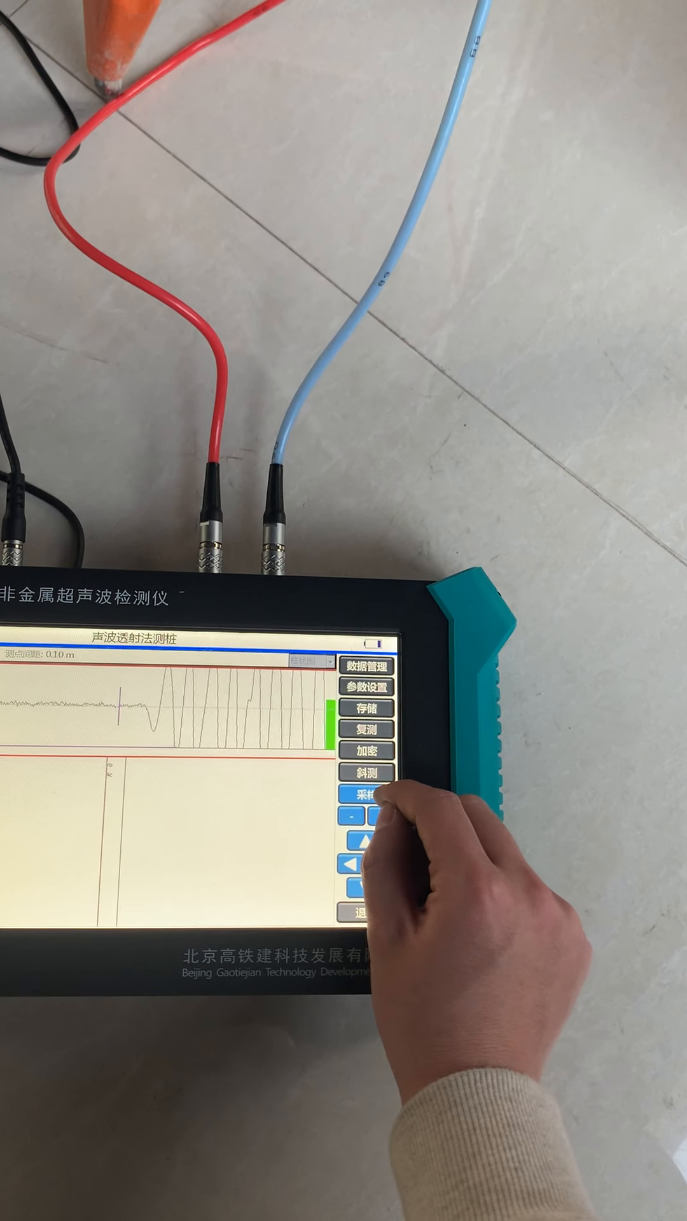
left_click(372, 792)
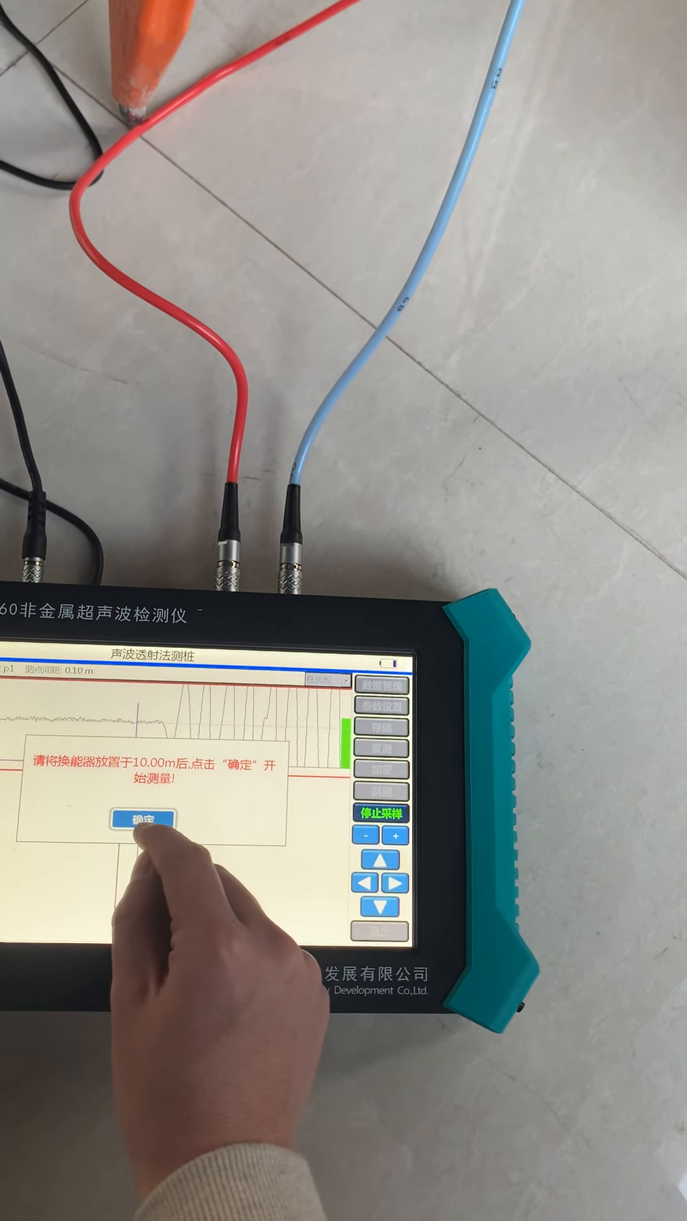